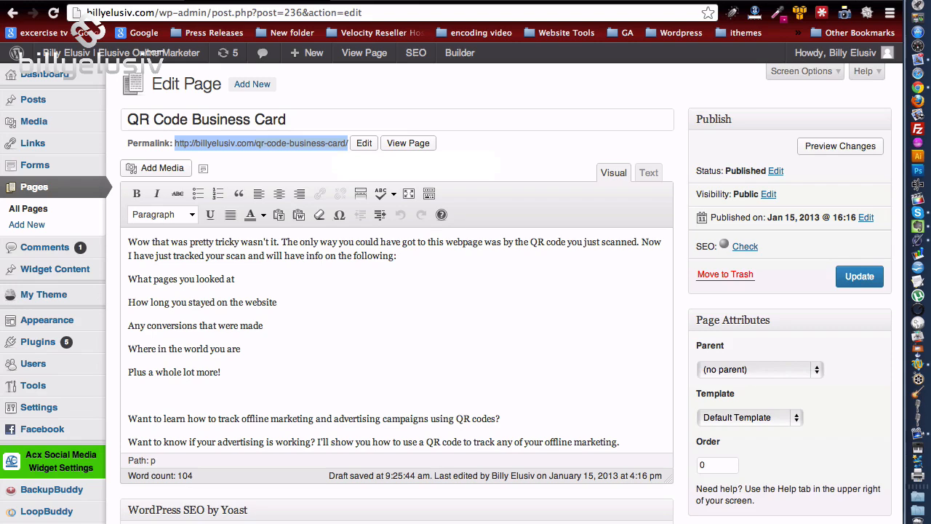
mouse_move(316, 152)
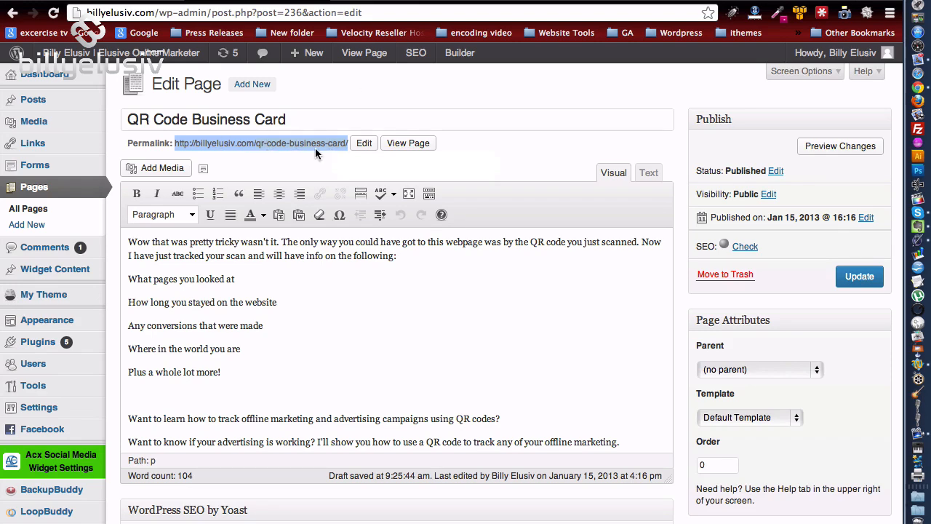
mouse_move(657, 5)
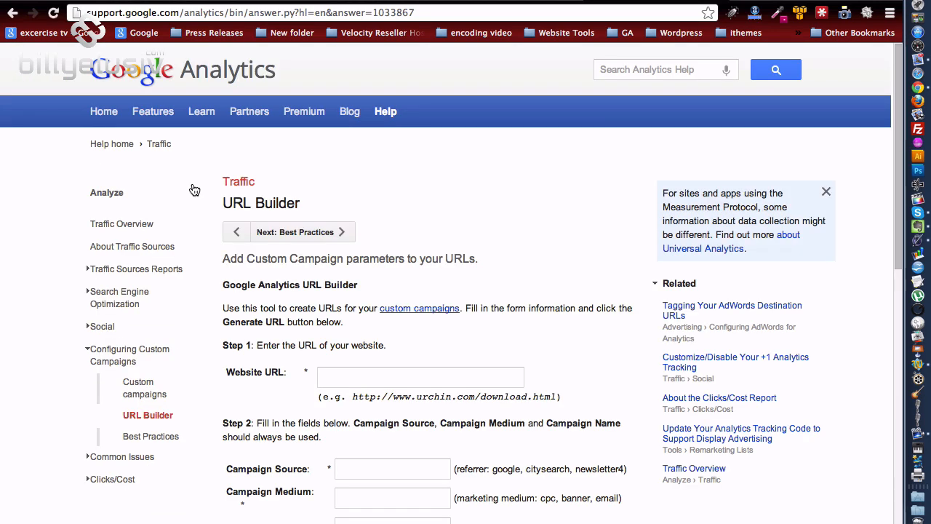
scroll(down, 3)
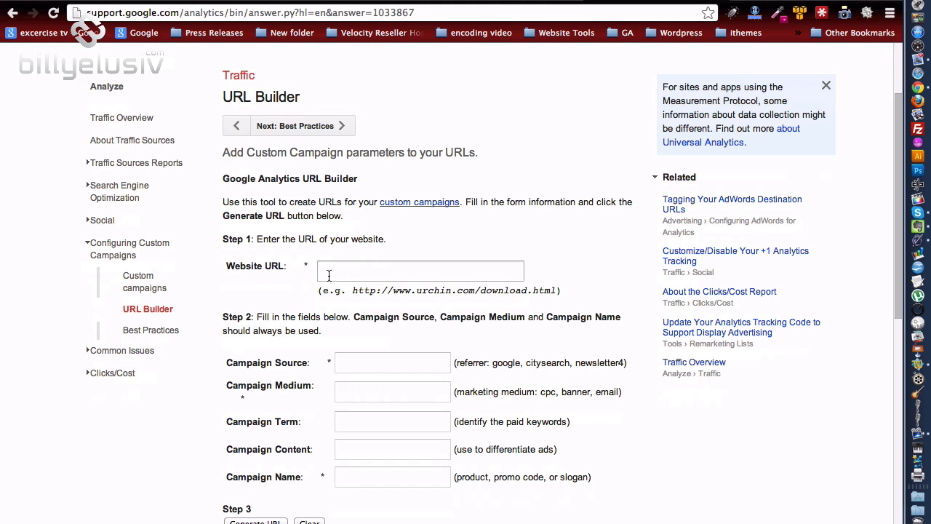
text(http://billyelusiv.com/qr-code-business-card/)
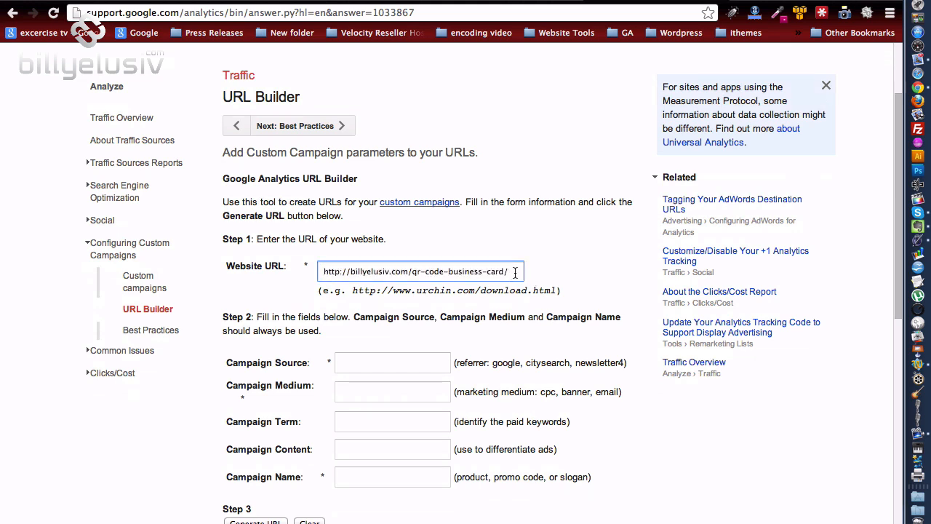
Step: Enter 'business card' as campaign source and 'qr code' as medium
click(392, 363)
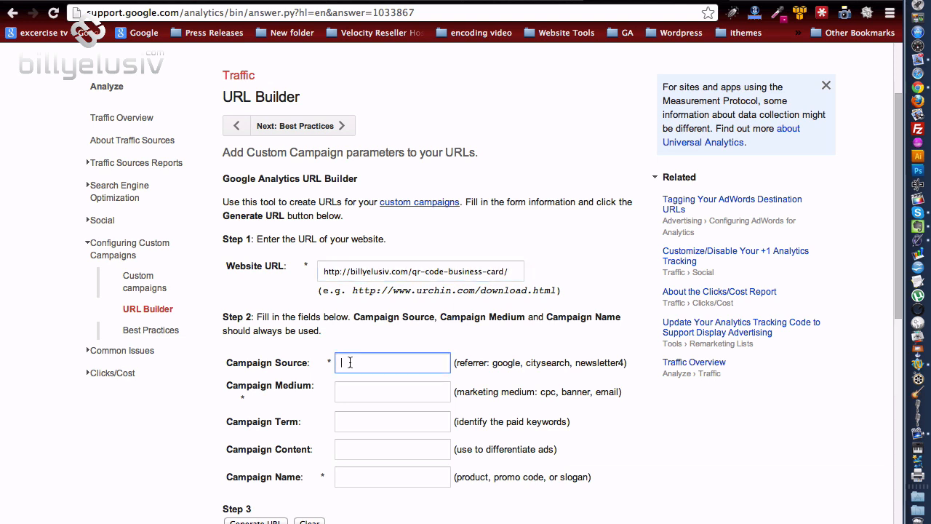
text(business card)
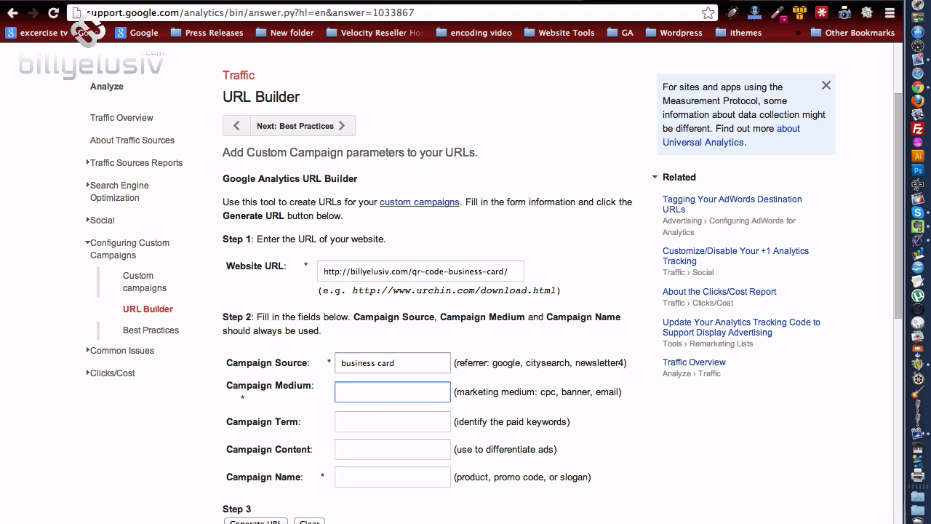
text(qr c)
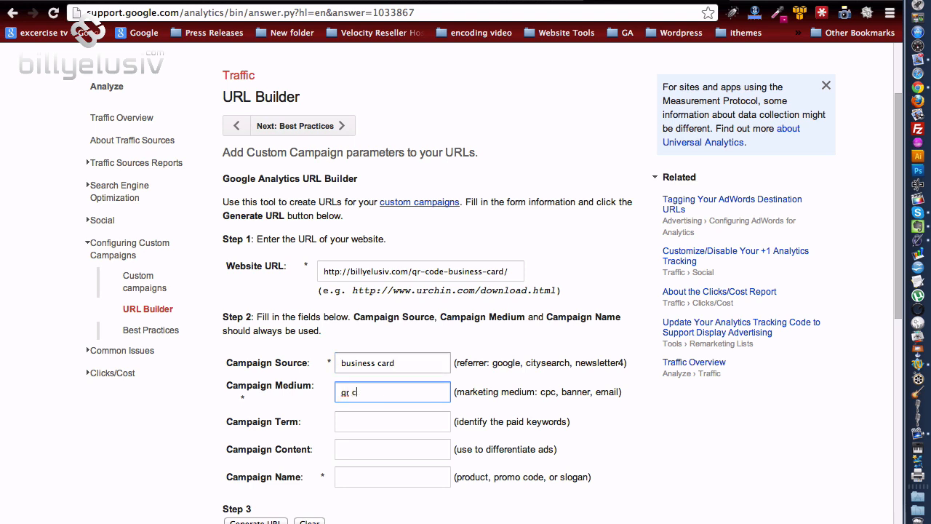
text(ode)
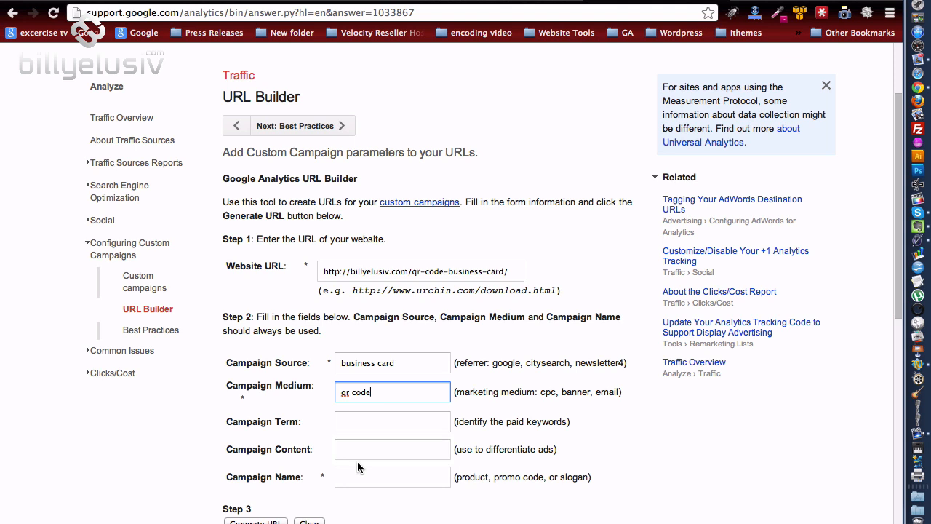
Step: Enter 'business card' as campaign name and generate the tagged URL
click(392, 476)
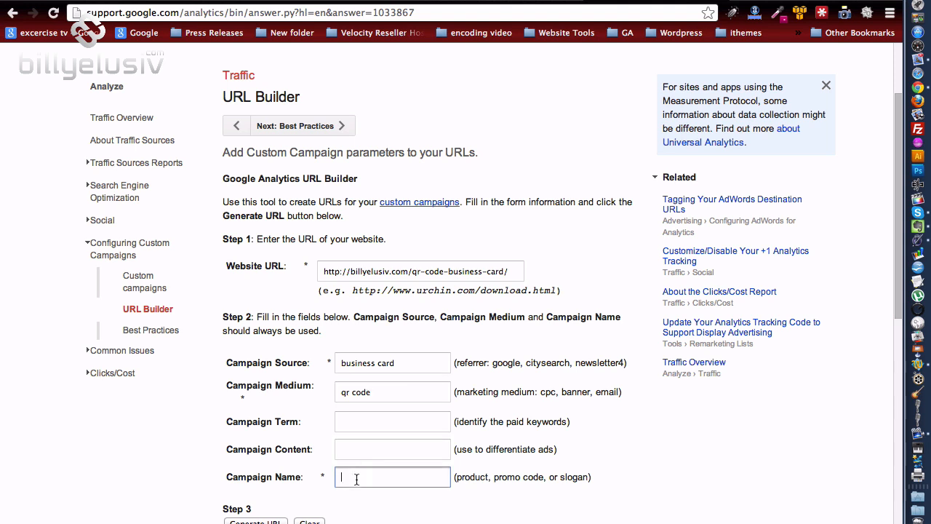
text(business ca)
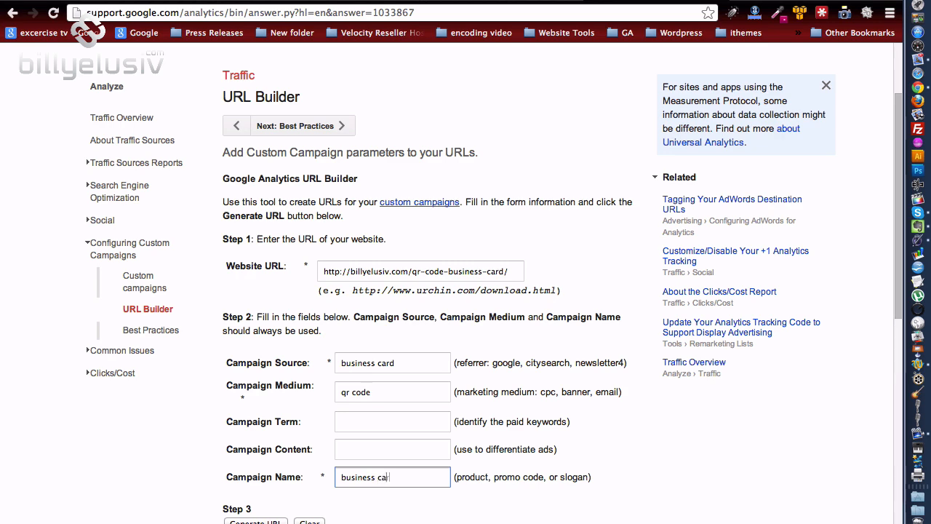
text(d)
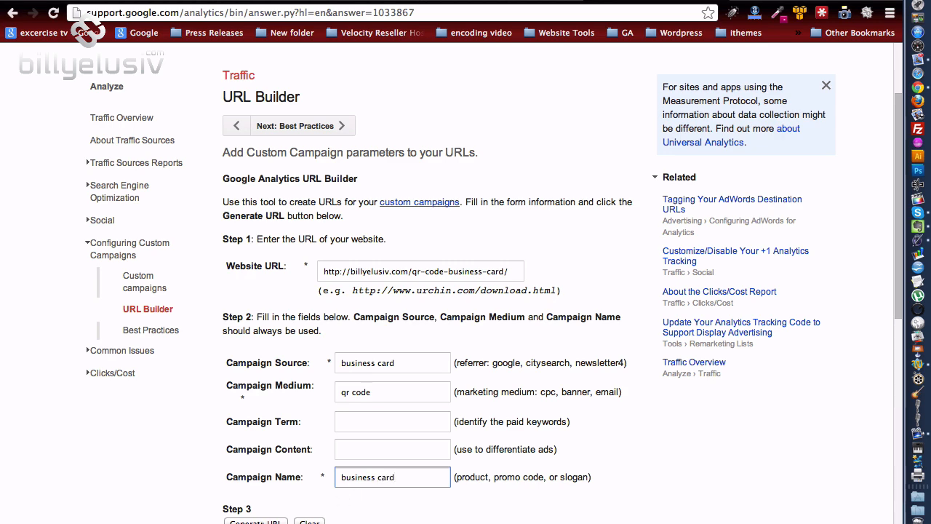
scroll(down, 3)
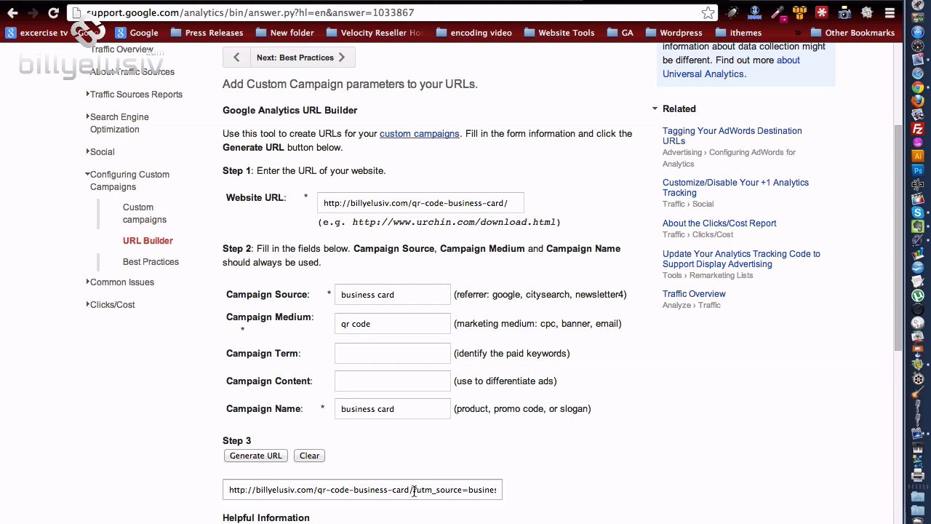
Step: Select the whole generated campaign-tagged URL for copying
triple_click(362, 489)
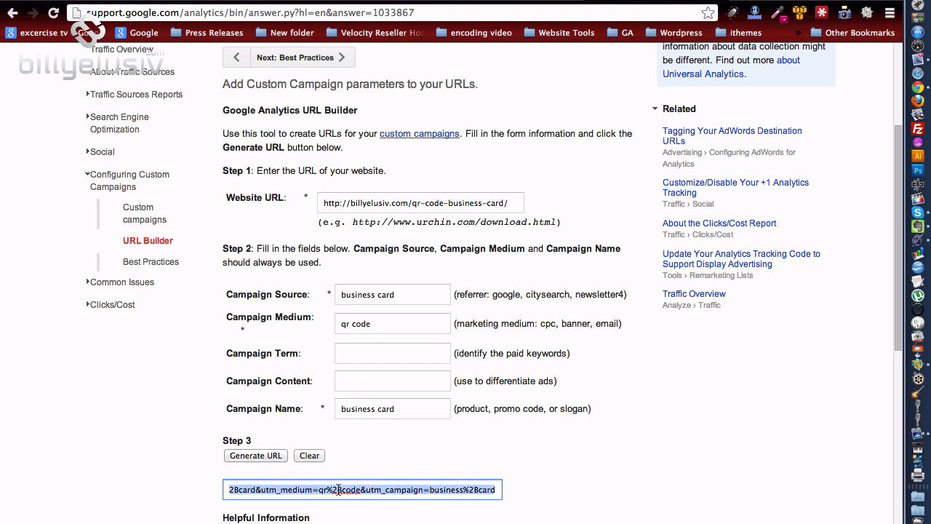
mouse_move(613, 130)
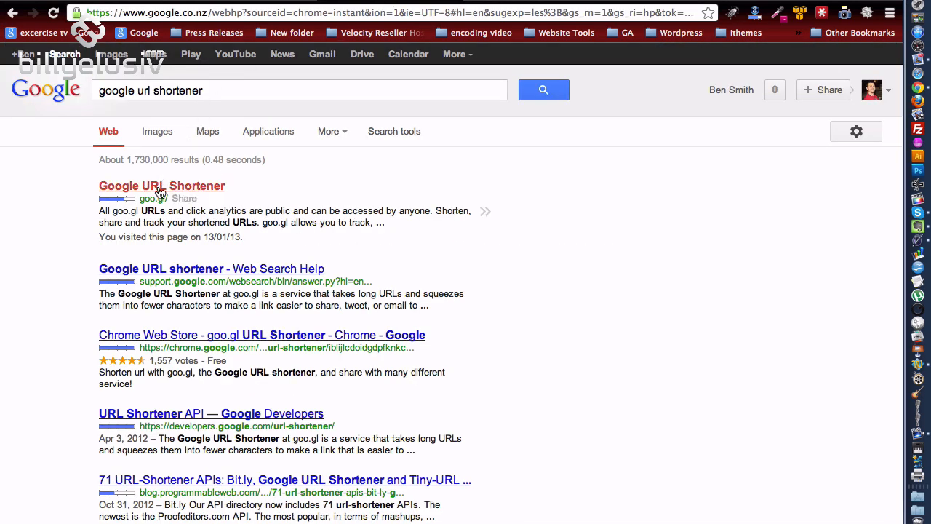
Step: Go to the goo.gl Google URL Shortener from the search results
click(161, 186)
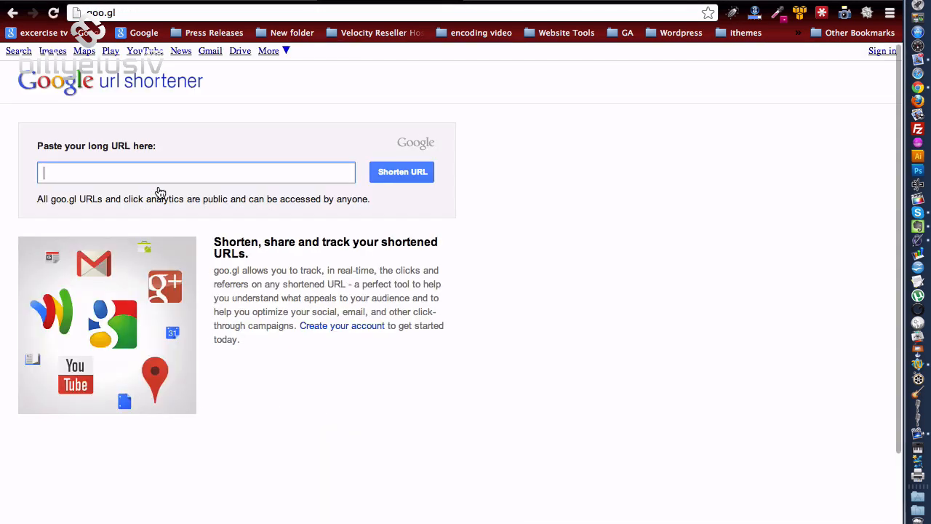
mouse_move(67, 177)
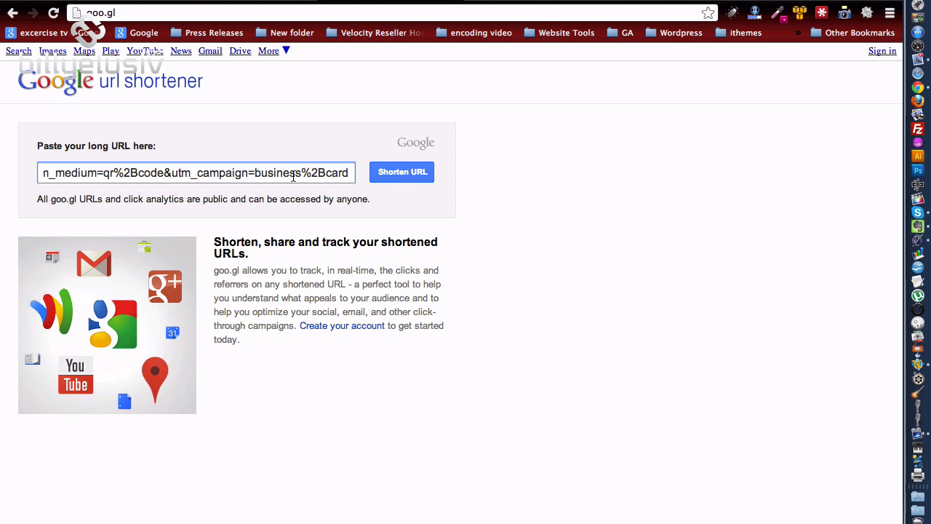
click(402, 172)
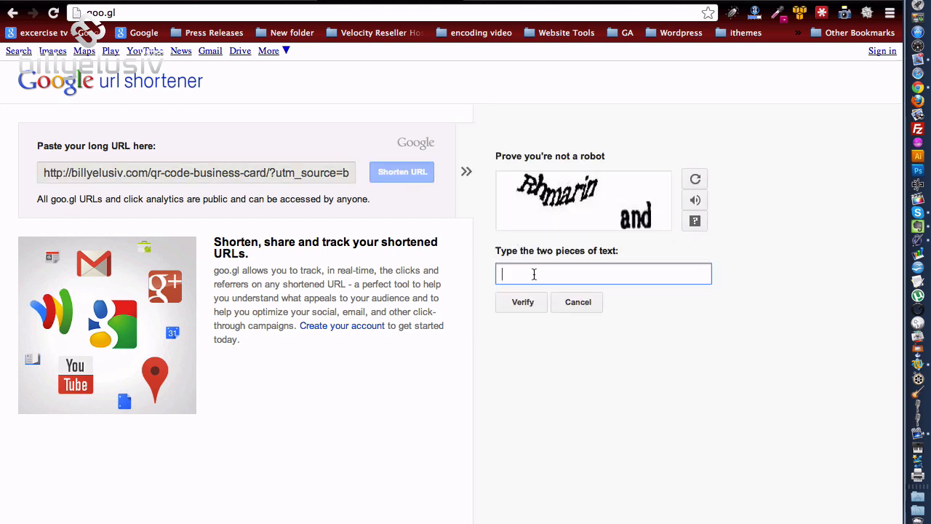
text(rhmarin and)
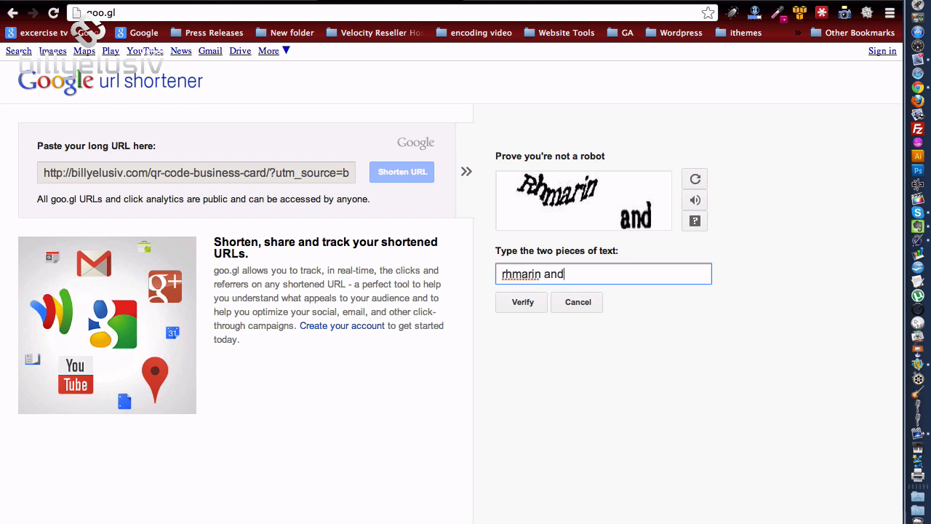
click(523, 302)
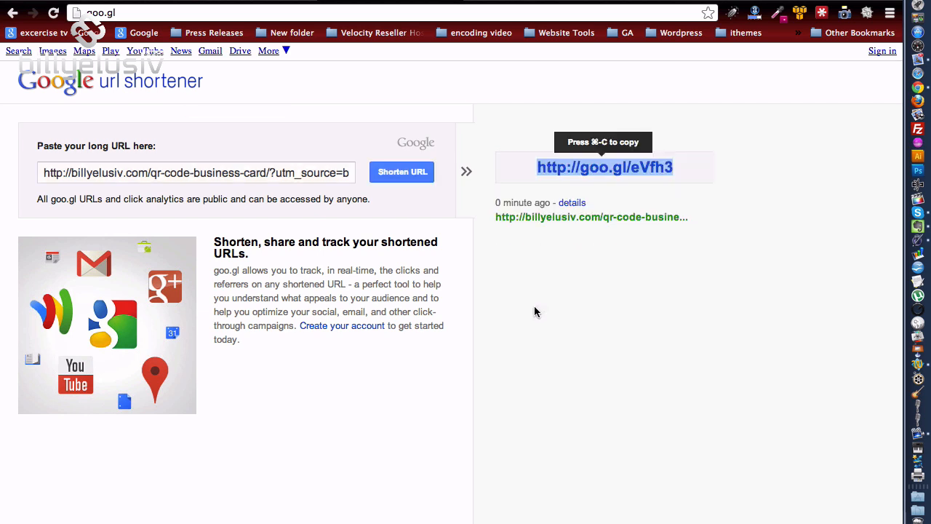
mouse_move(611, 172)
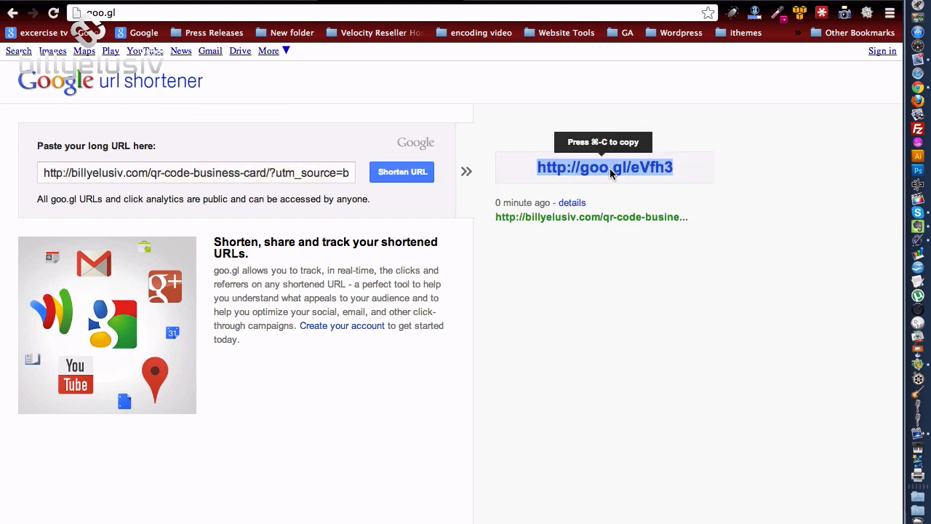
mouse_move(602, 166)
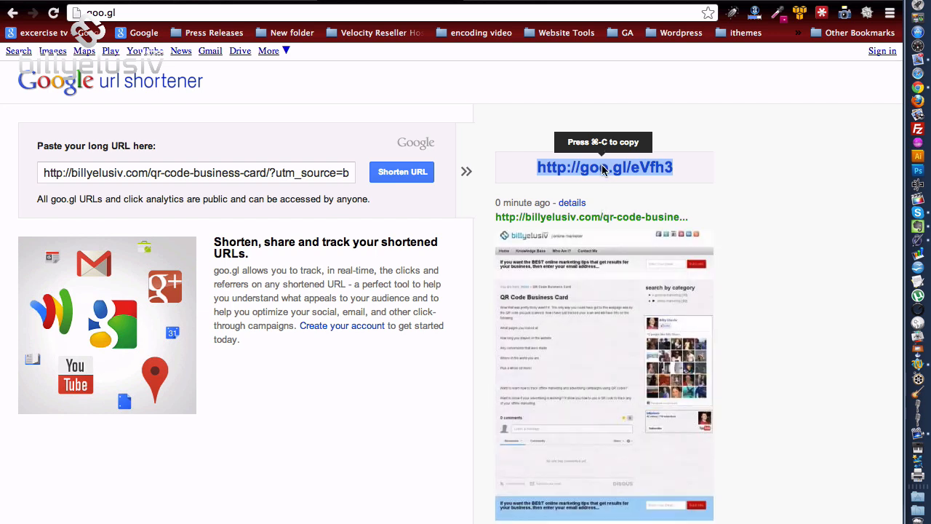
mouse_move(753, 226)
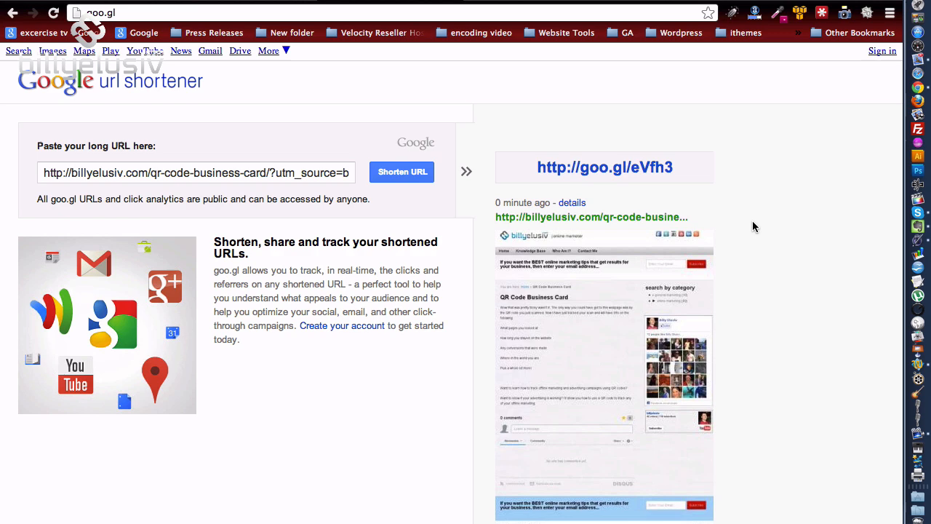
mouse_move(573, 203)
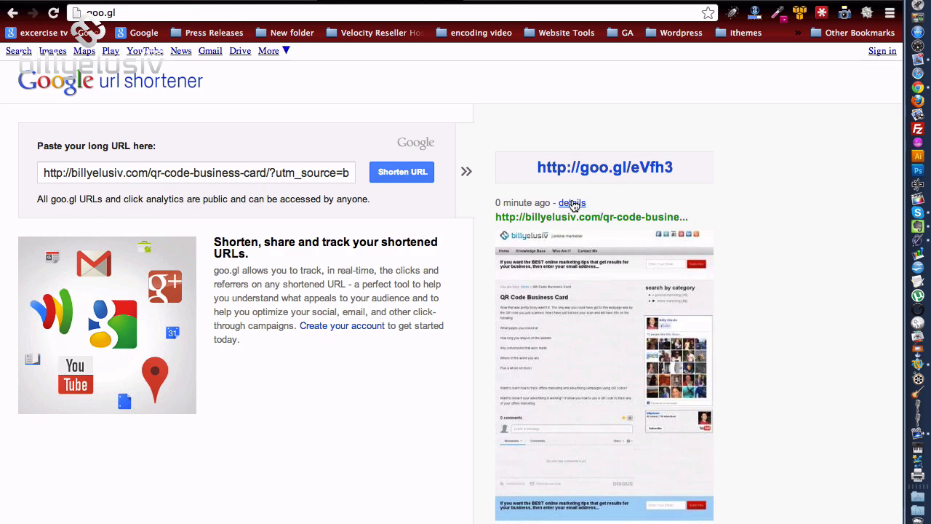
Step: View the click analytics for goo.gl/eVfh3 and save its QR code image
click(573, 203)
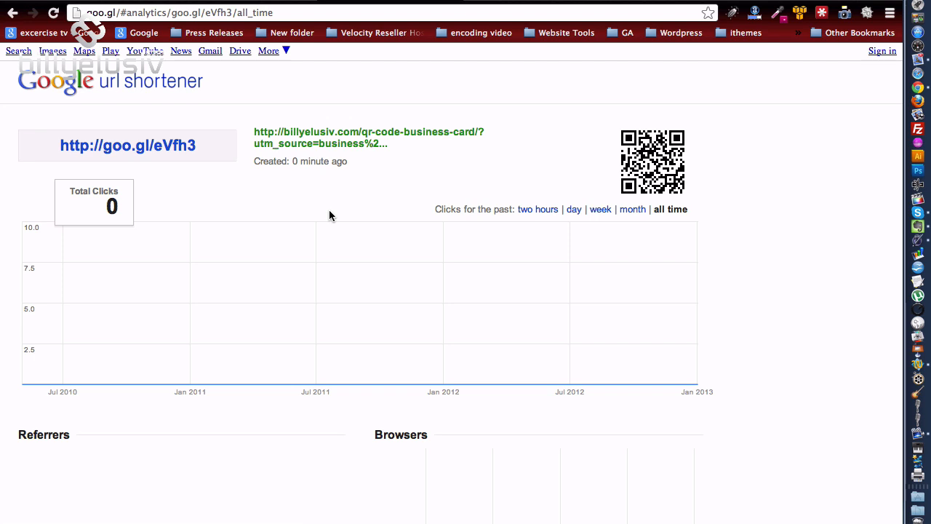
mouse_move(703, 195)
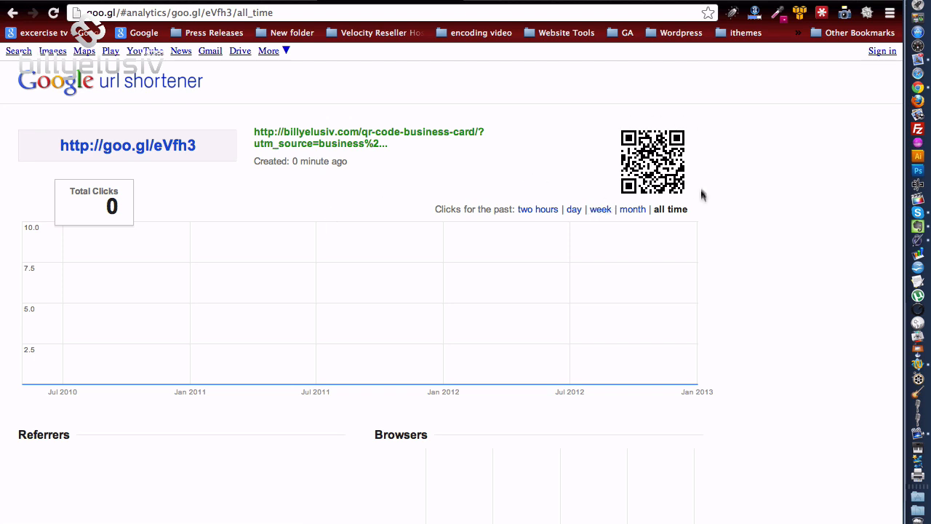
mouse_move(658, 166)
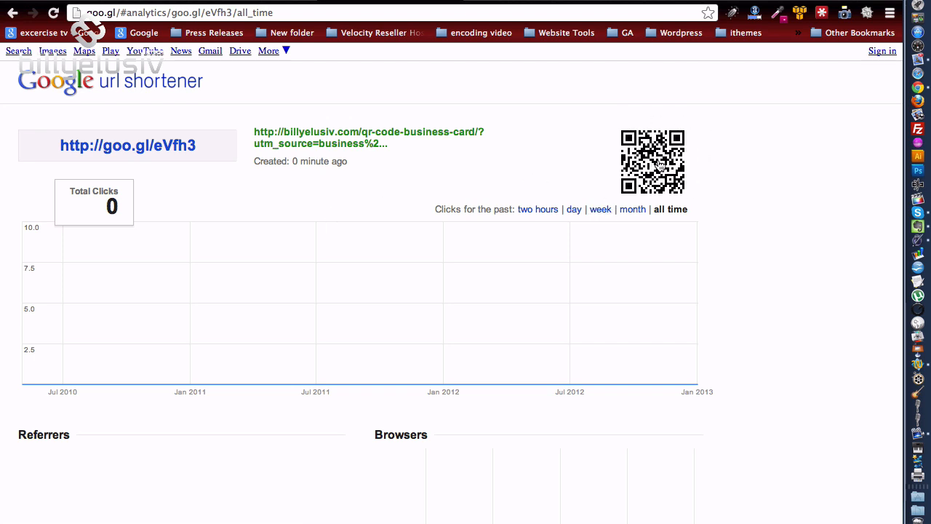
right_click(652, 161)
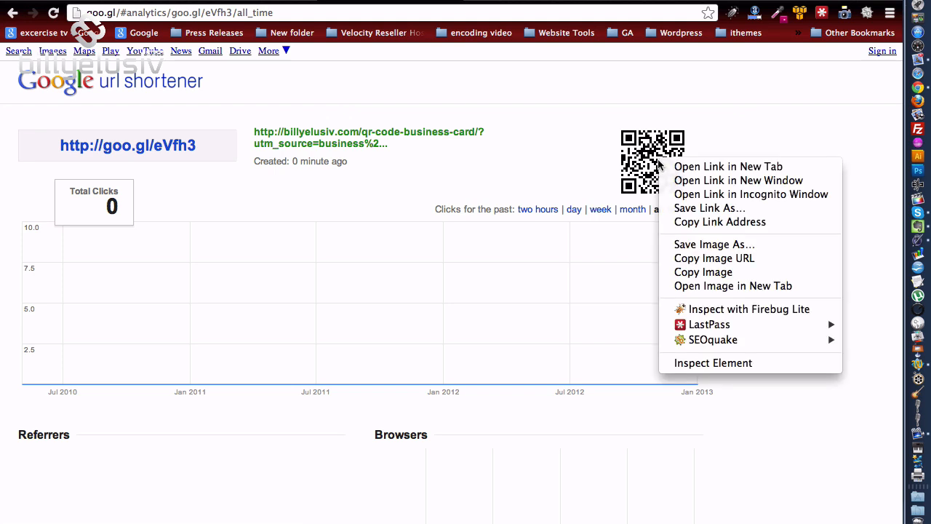
mouse_move(714, 244)
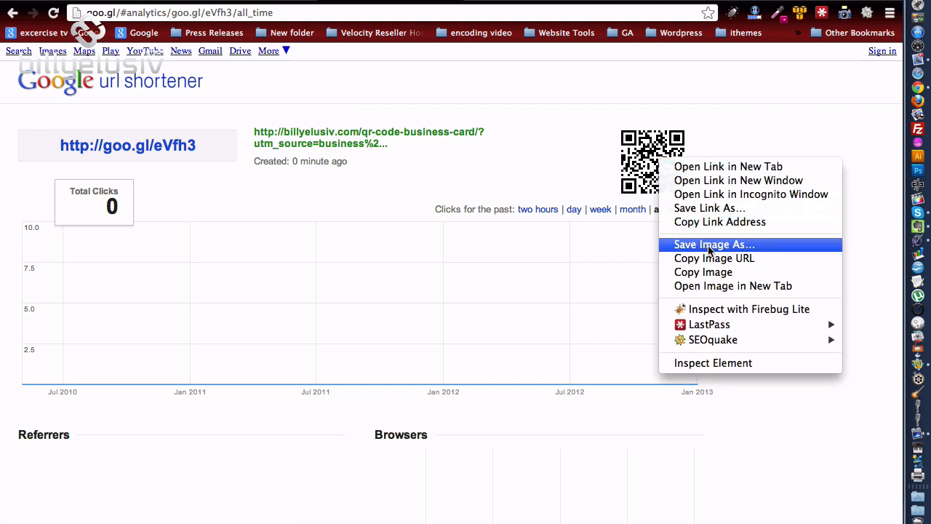
mouse_move(766, 135)
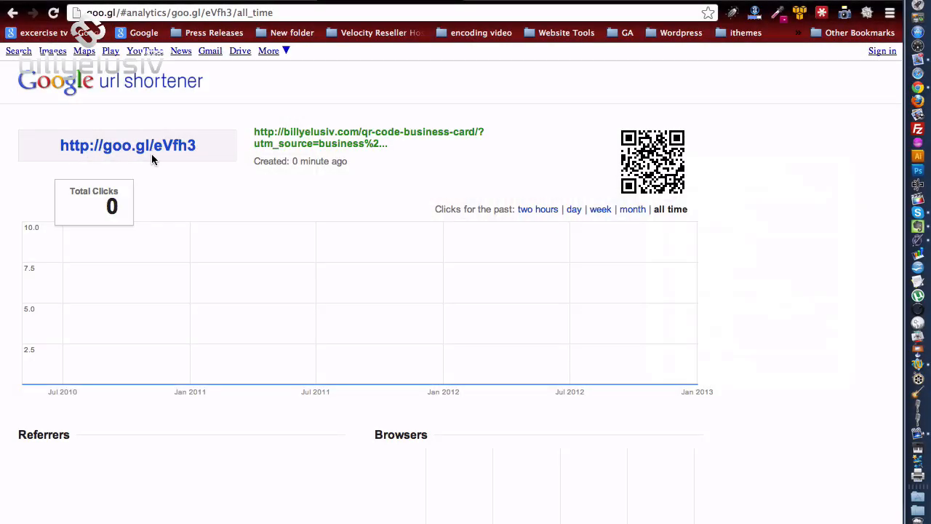
mouse_move(356, 146)
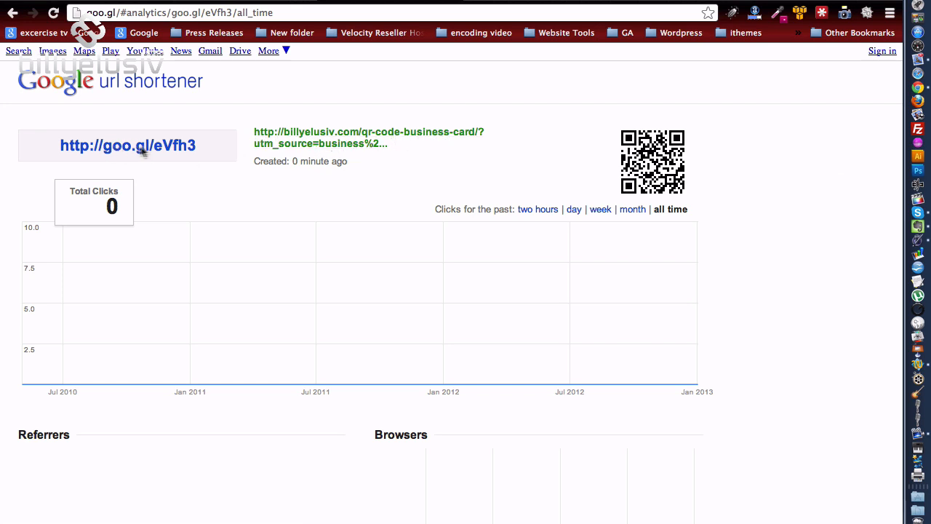
mouse_move(147, 155)
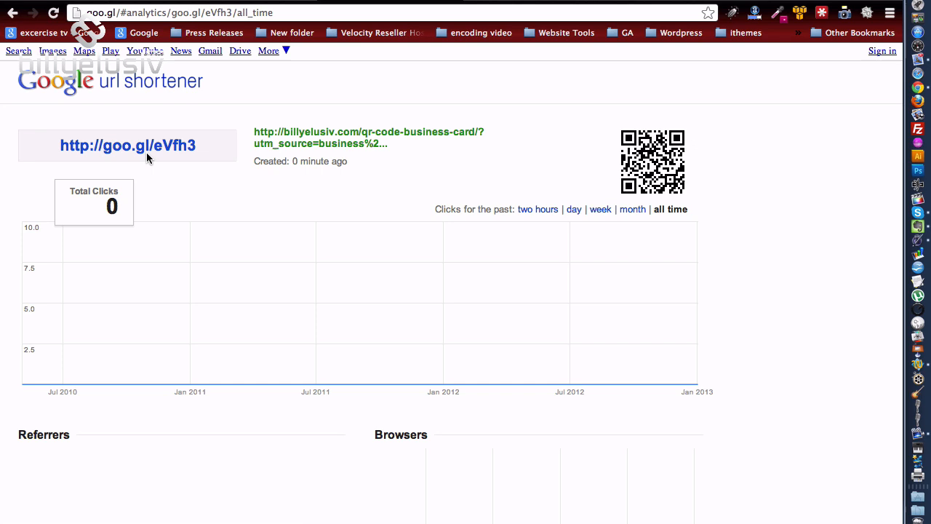
mouse_move(89, 148)
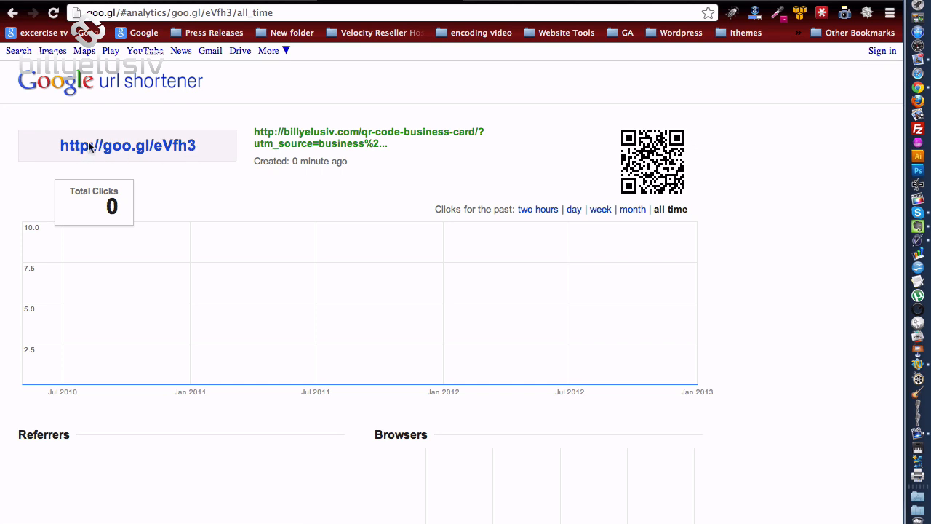
mouse_move(124, 98)
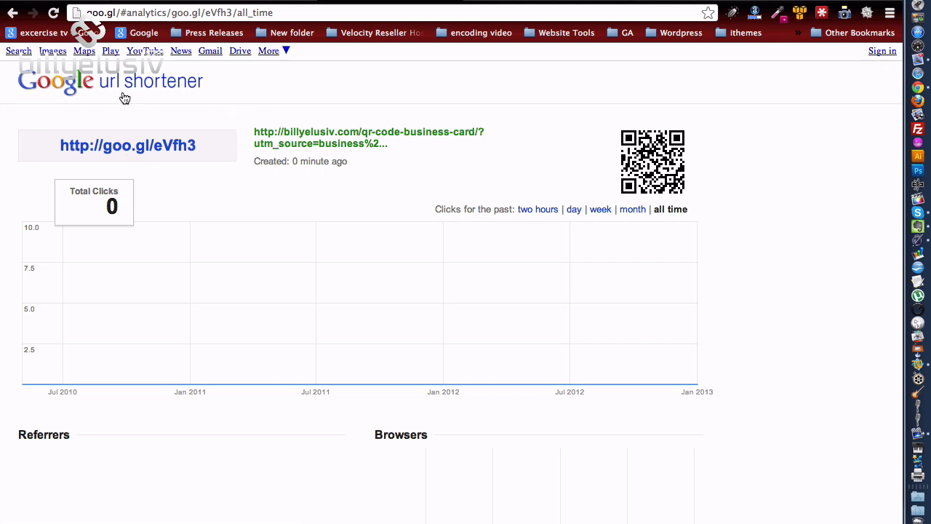
mouse_move(599, 210)
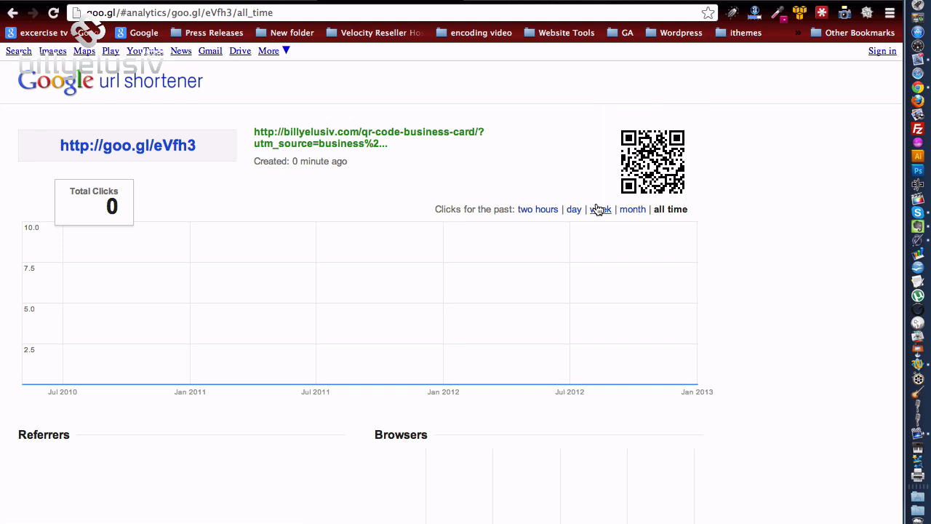
mouse_move(600, 210)
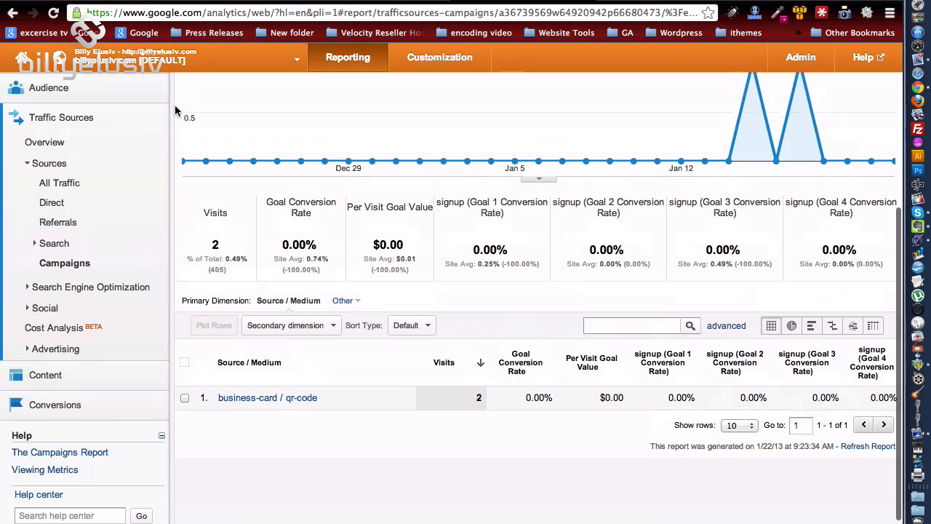
Step: Browse the Campaigns report showing 2 visits from business-card / qr-code
scroll(up, 3)
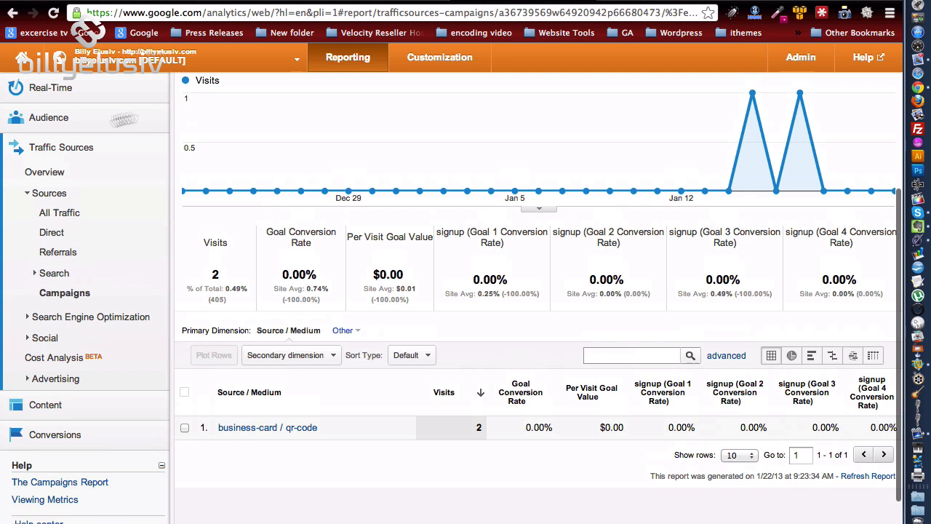
mouse_move(43, 153)
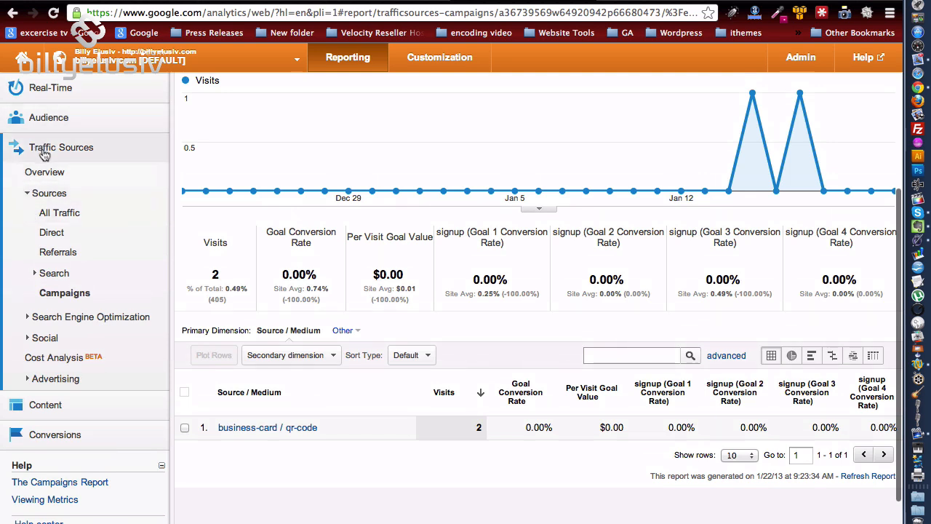
mouse_move(59, 298)
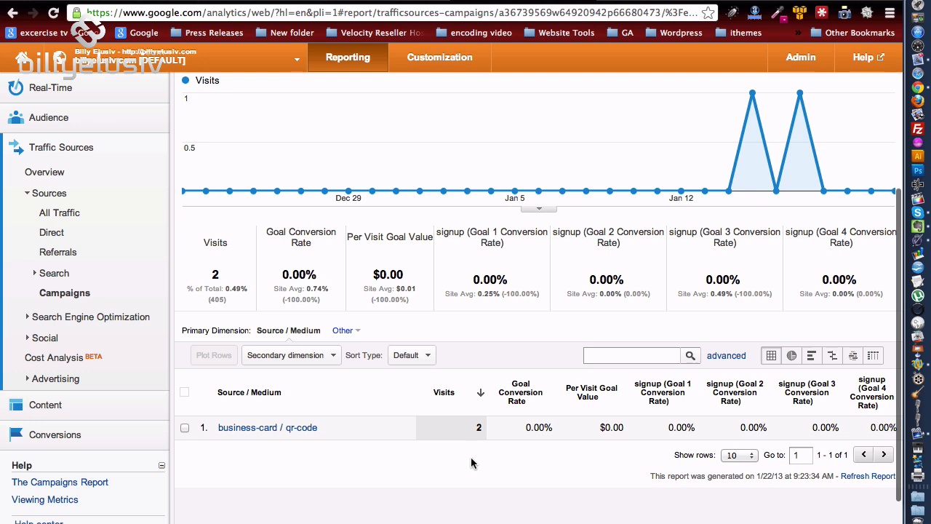
mouse_move(267, 427)
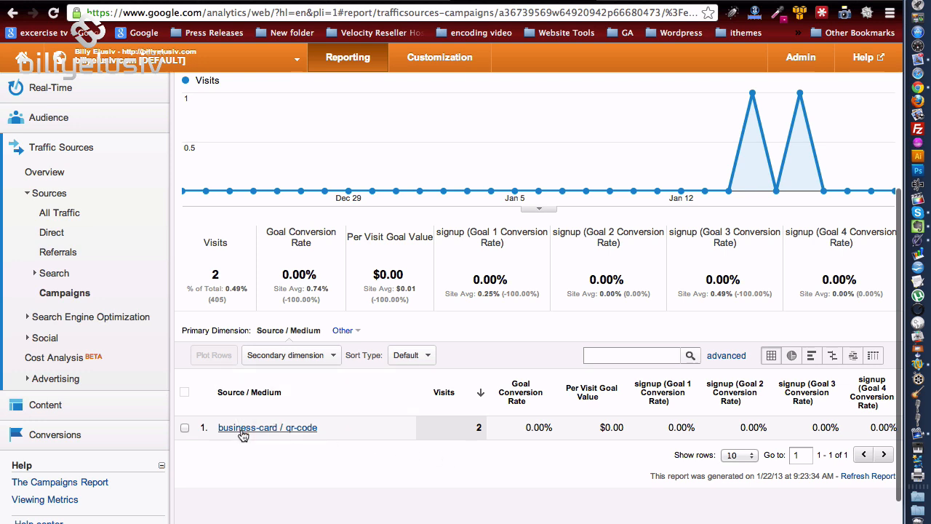
mouse_move(300, 433)
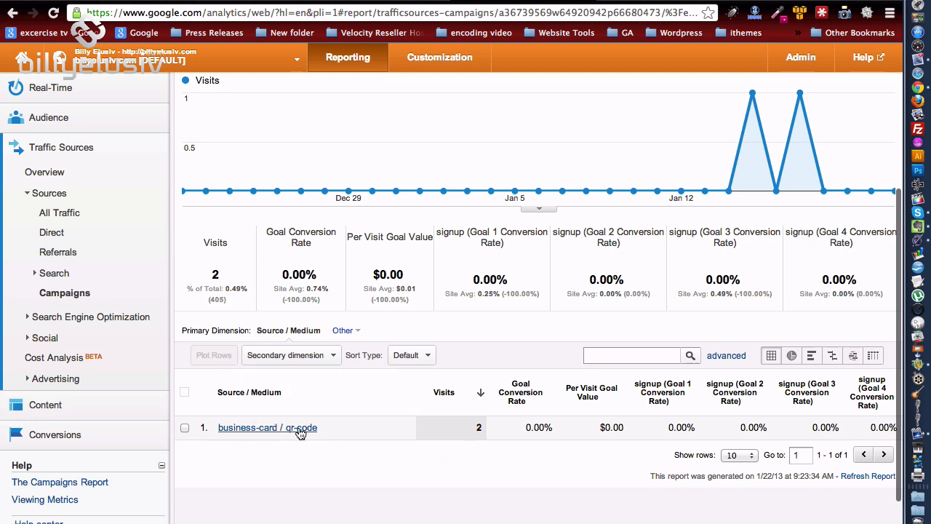
mouse_move(479, 436)
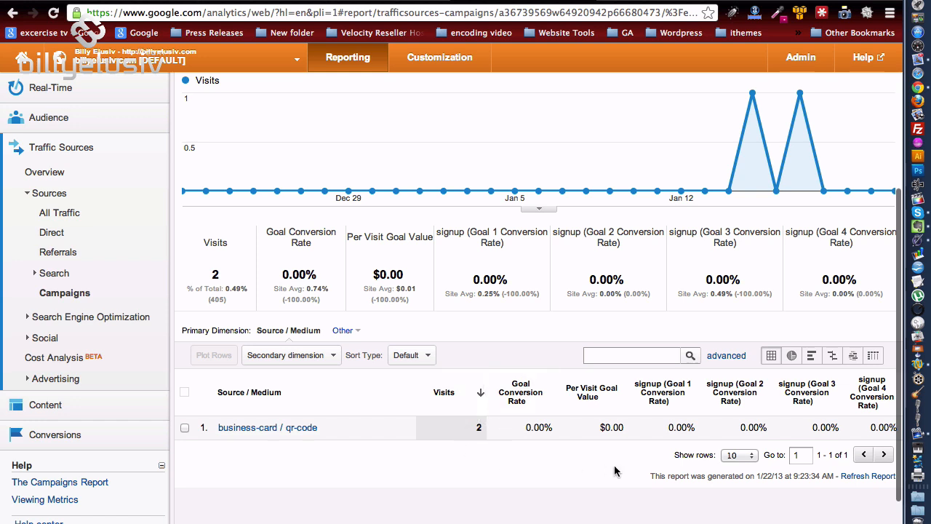
mouse_move(658, 392)
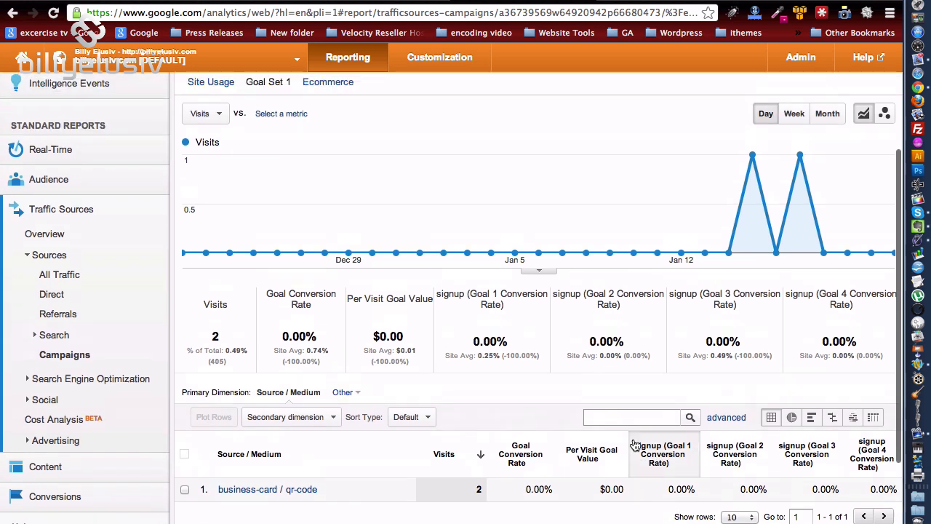
scroll(up, 3)
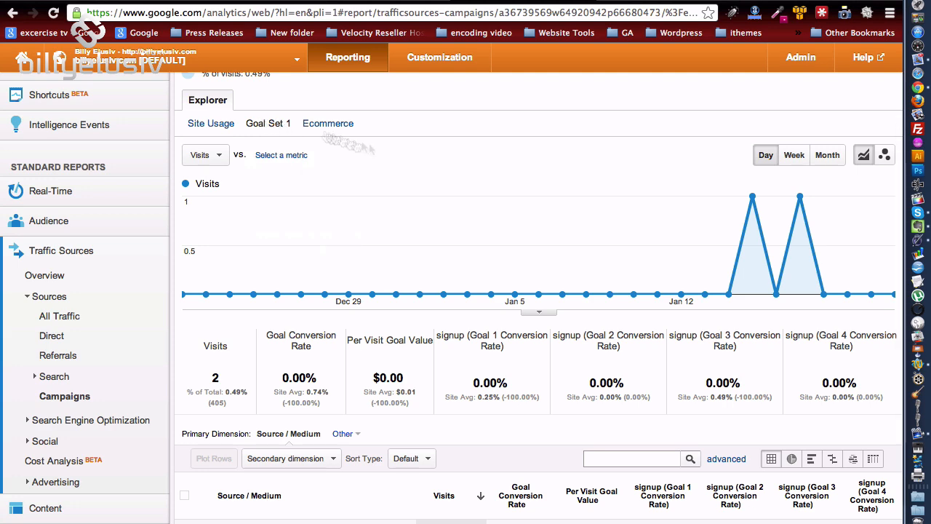
scroll(down, 3)
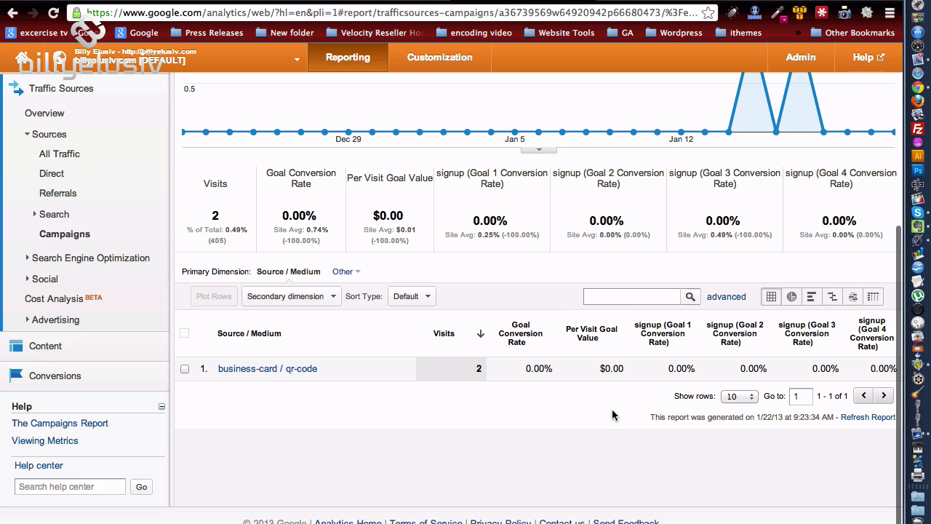
mouse_move(206, 366)
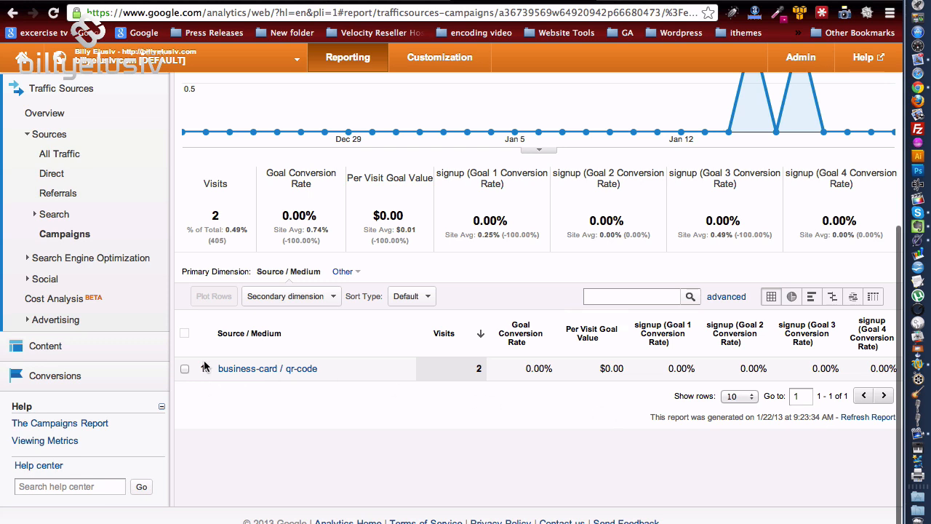